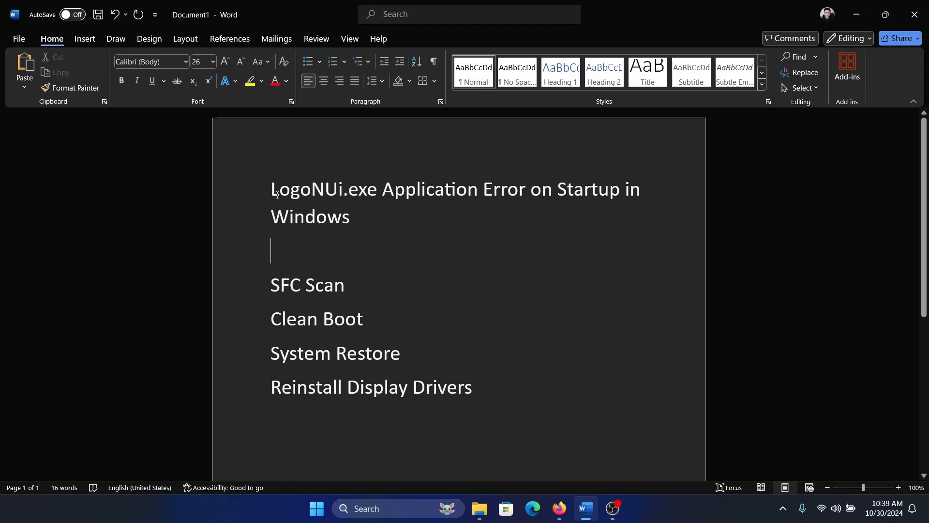
pyautogui.moveTo(606, 204)
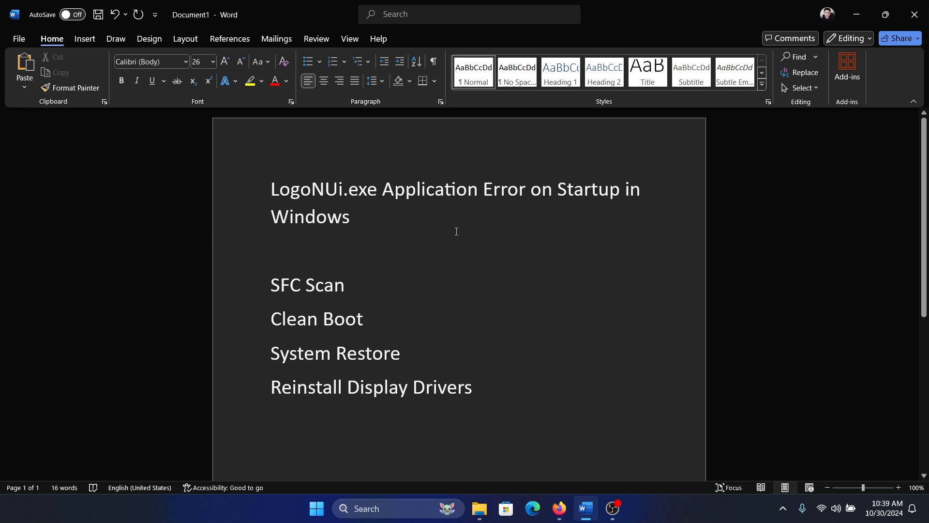
pyautogui.moveTo(452, 230)
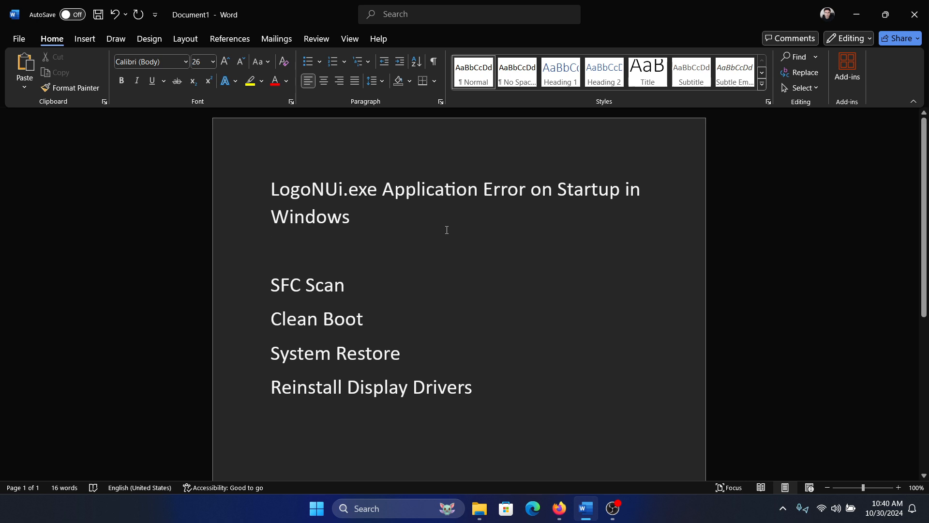
# Launch Command Prompt as administrator from search and enter sfc /scannow
pyautogui.click(271, 250)
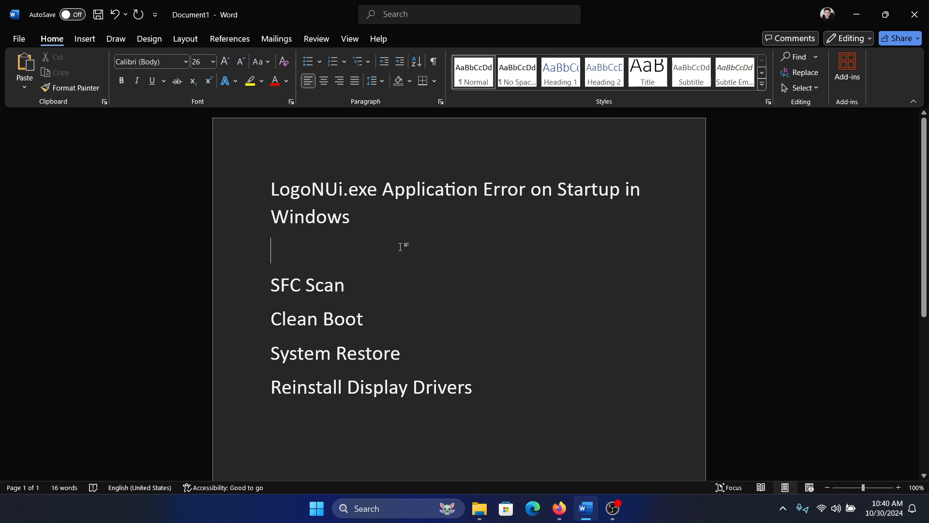
pyautogui.doubleClick(308, 285)
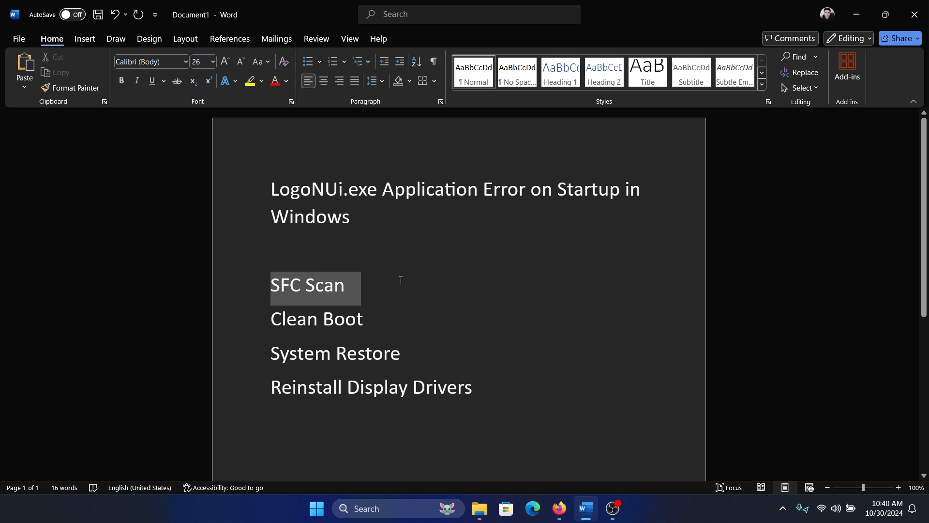
pyautogui.click(397, 508)
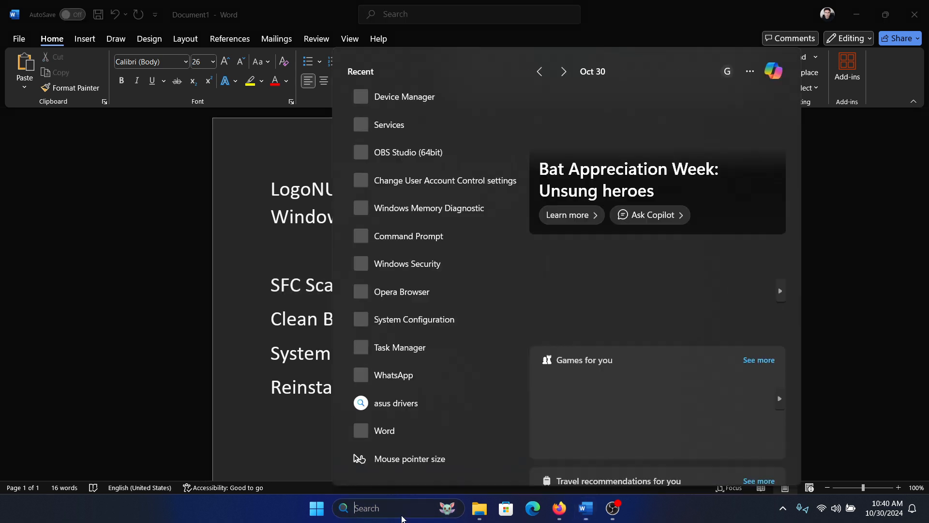
pyautogui.write('command Prompt')
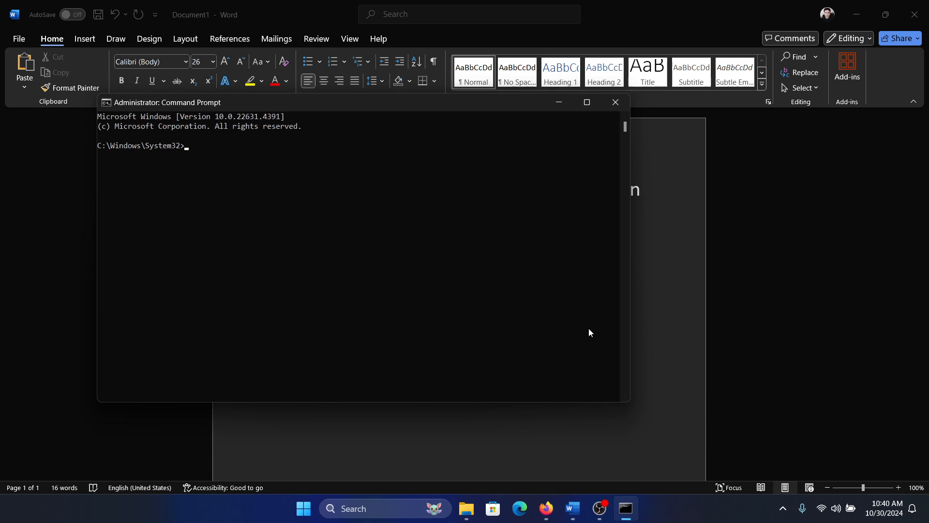
pyautogui.write('sfc /s')
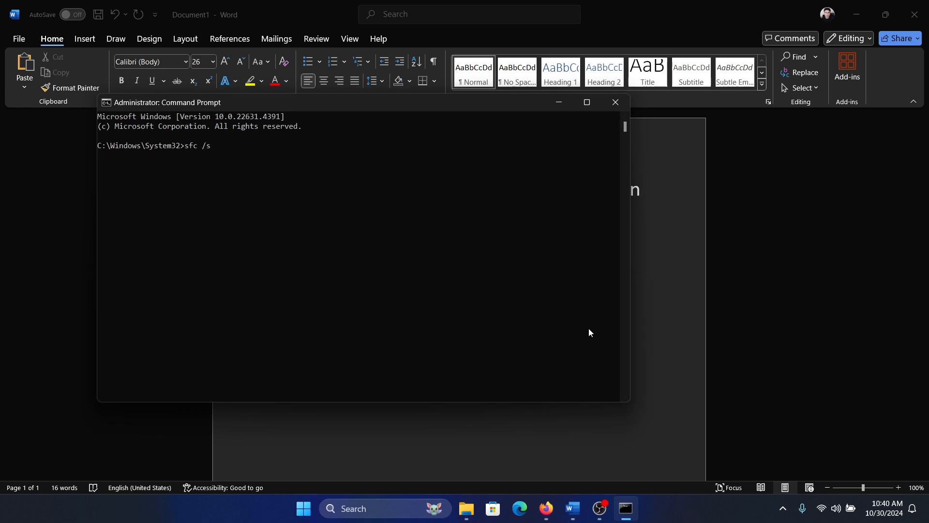
pyautogui.write('cannow')
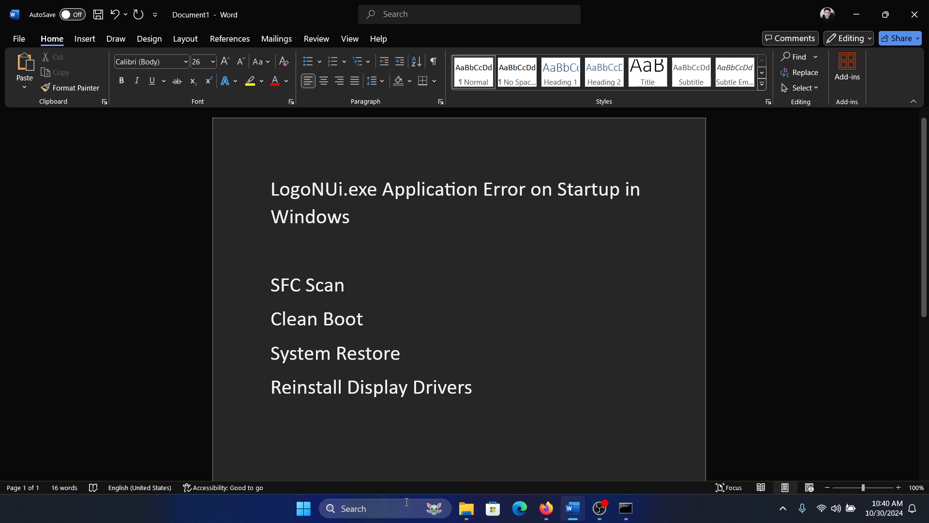
# In msconfig Services, hide Microsoft services, disable all the rest, apply, and exit without restart
pyautogui.write('system Configuration')
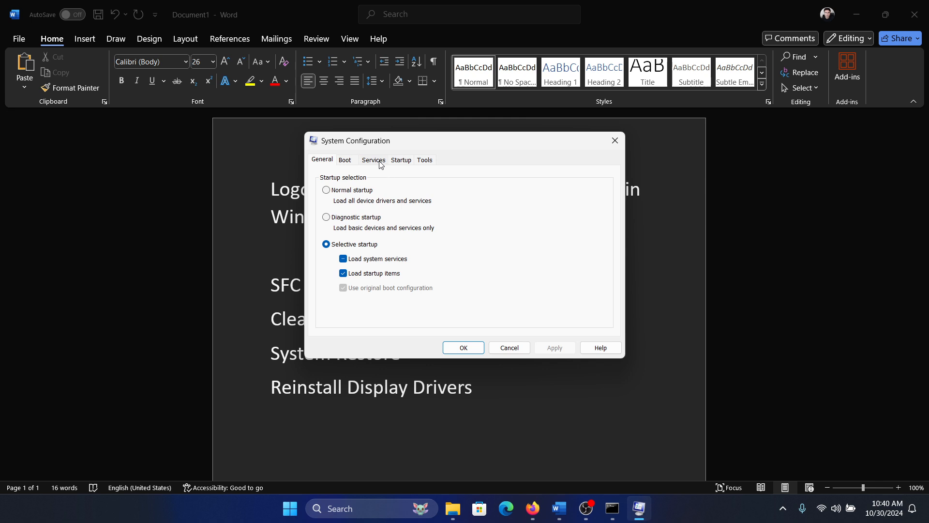
pyautogui.click(373, 160)
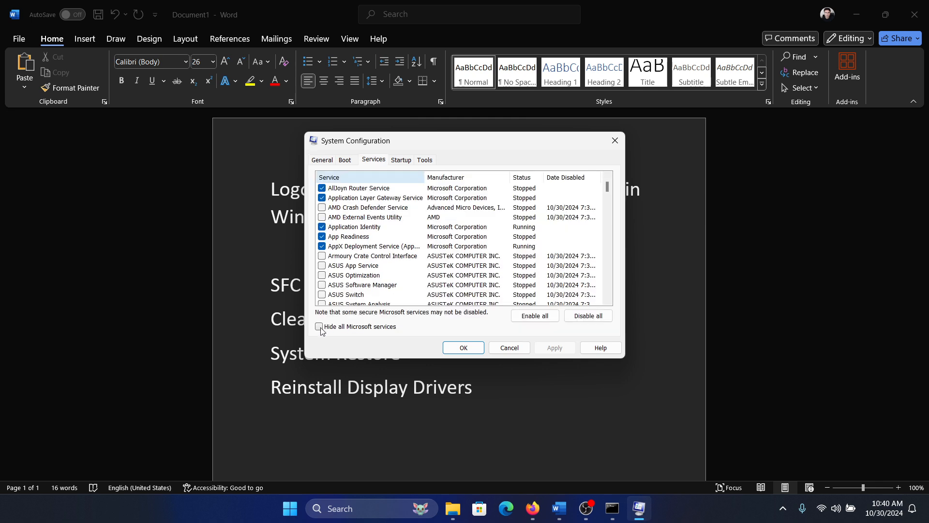
pyautogui.click(318, 326)
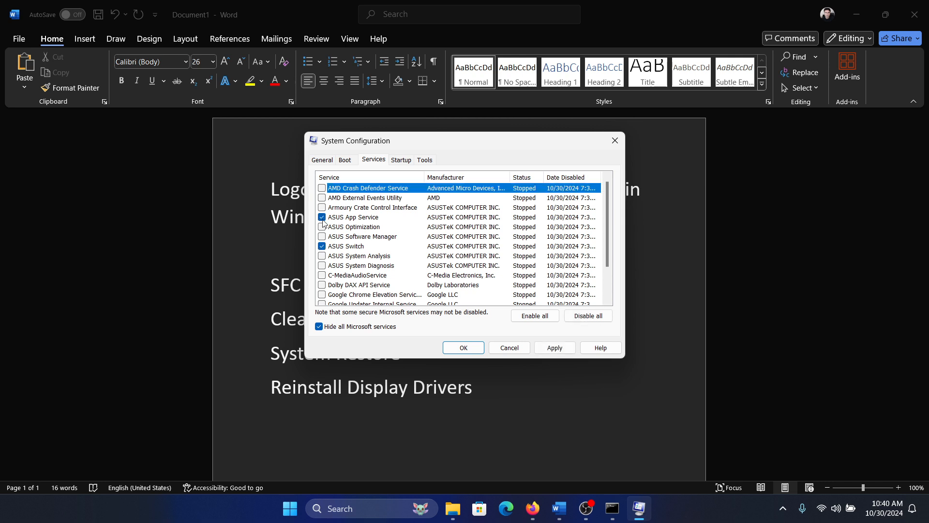
pyautogui.click(553, 347)
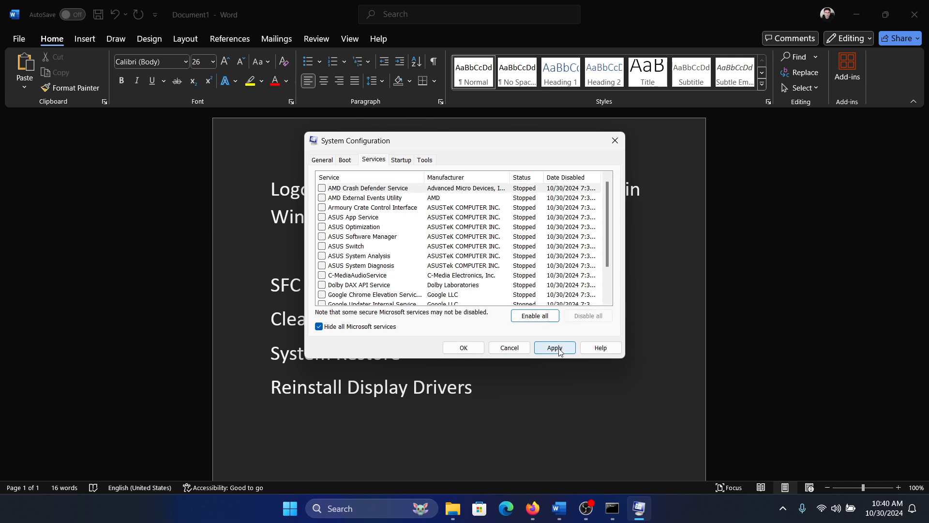
pyautogui.click(553, 347)
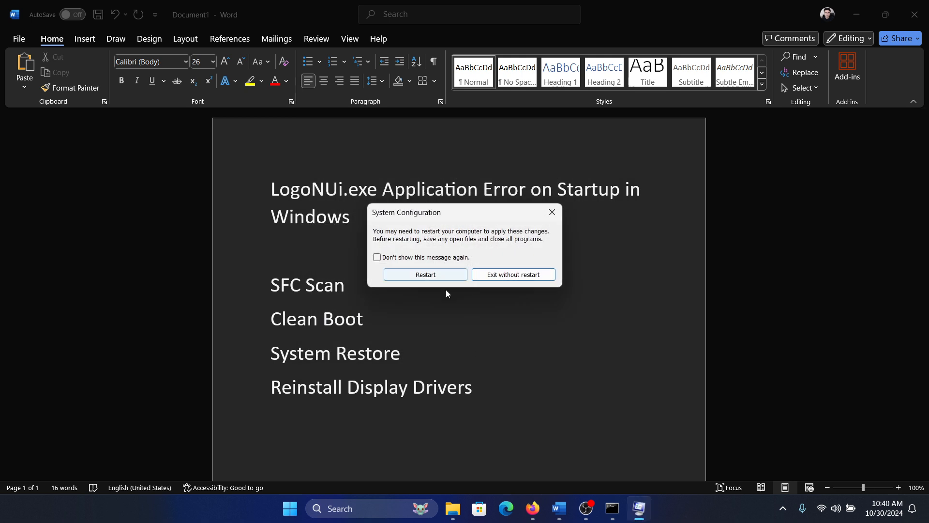
pyautogui.click(512, 274)
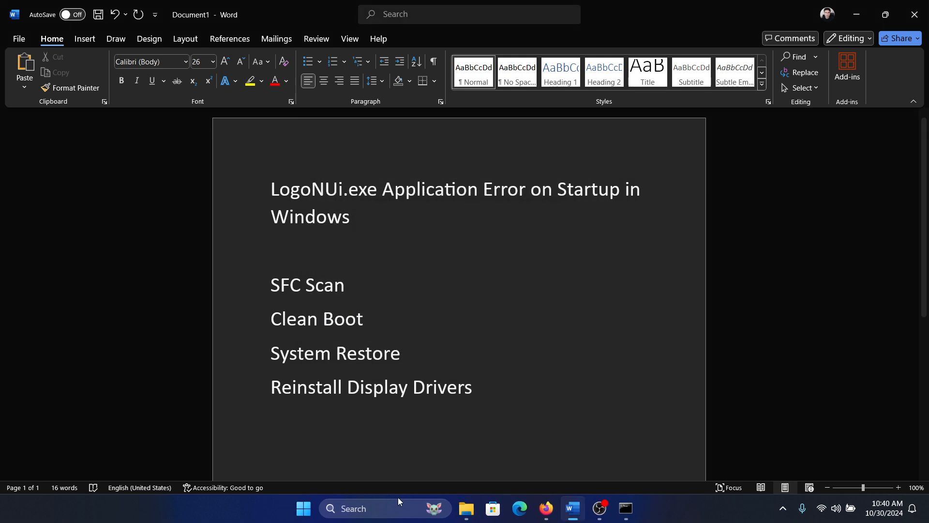
pyautogui.write('registry Editor')
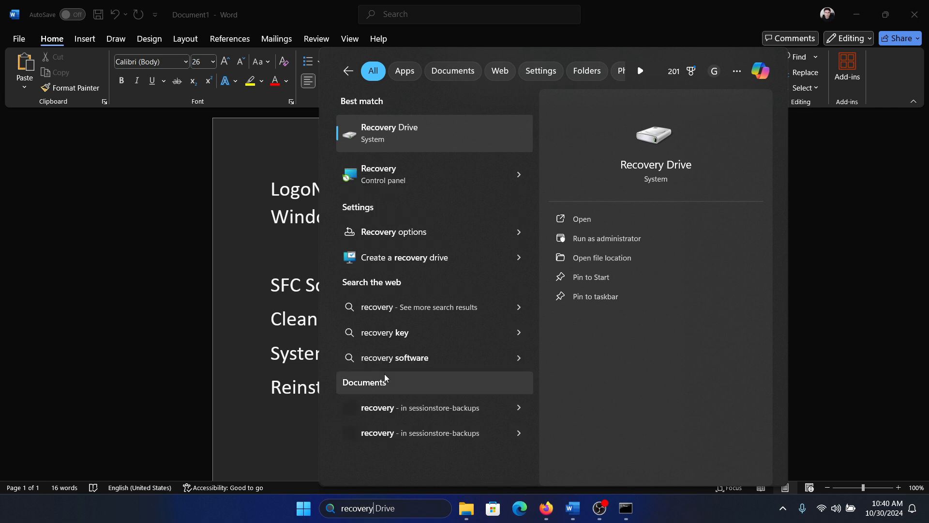
# From Recovery, review drive C protection settings and create a manual restore point
pyautogui.click(378, 174)
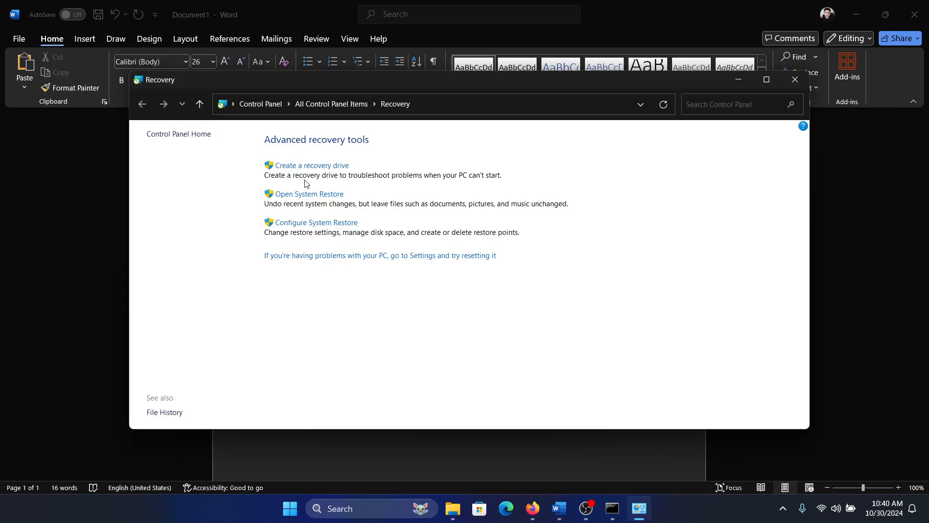
pyautogui.click(309, 194)
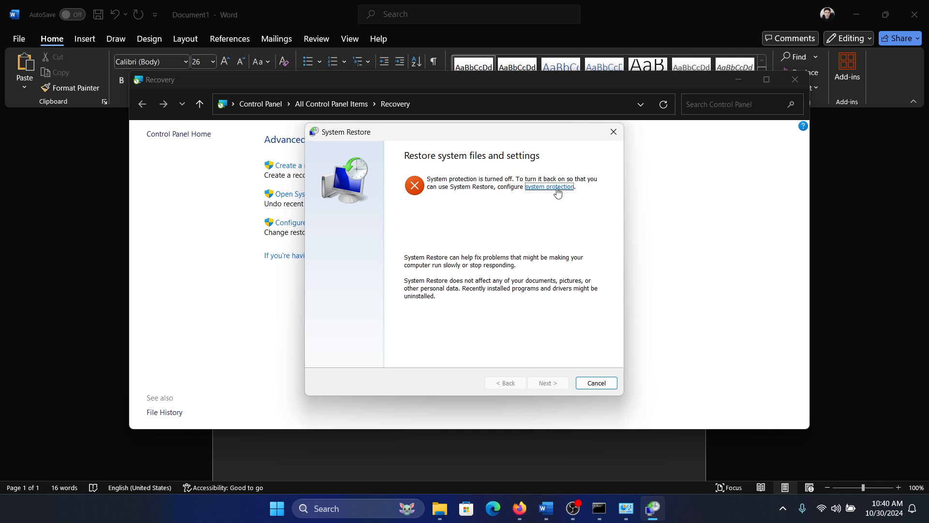
pyautogui.click(548, 187)
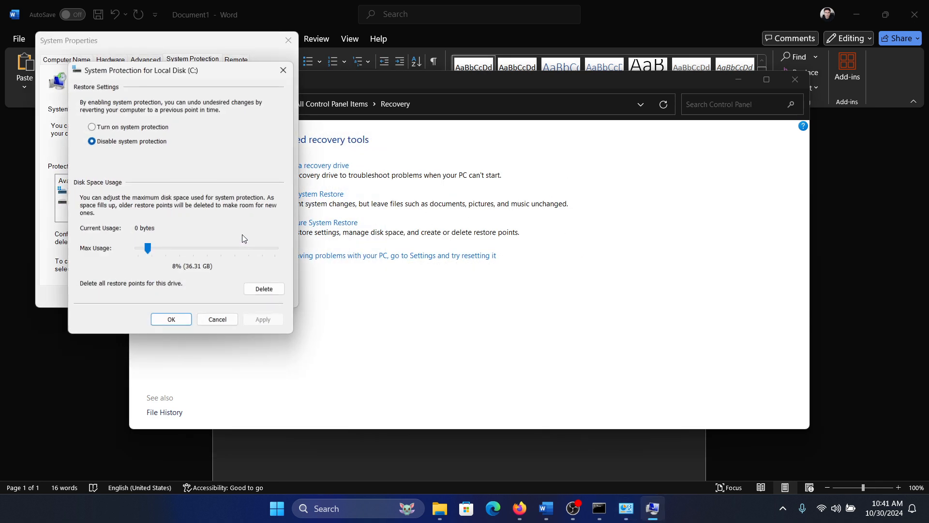
pyautogui.click(91, 126)
pyautogui.write('Kar')
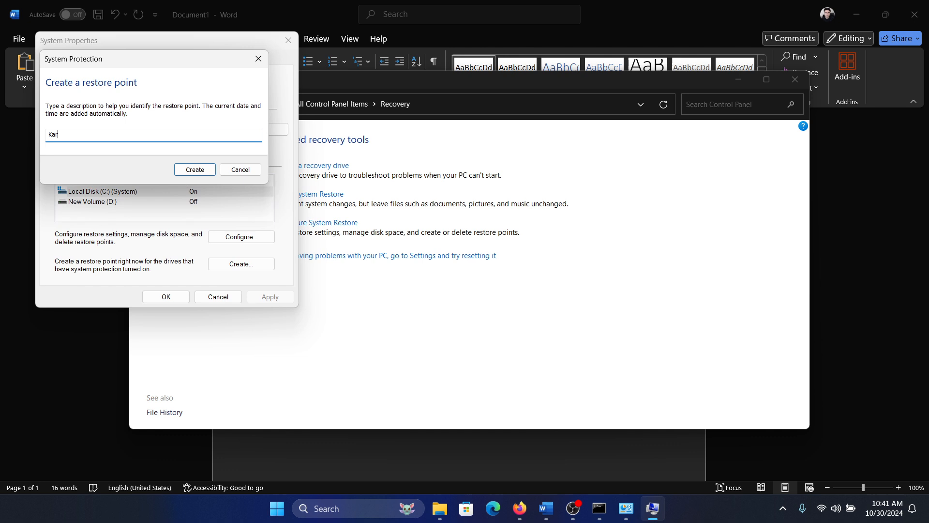
pyautogui.click(195, 169)
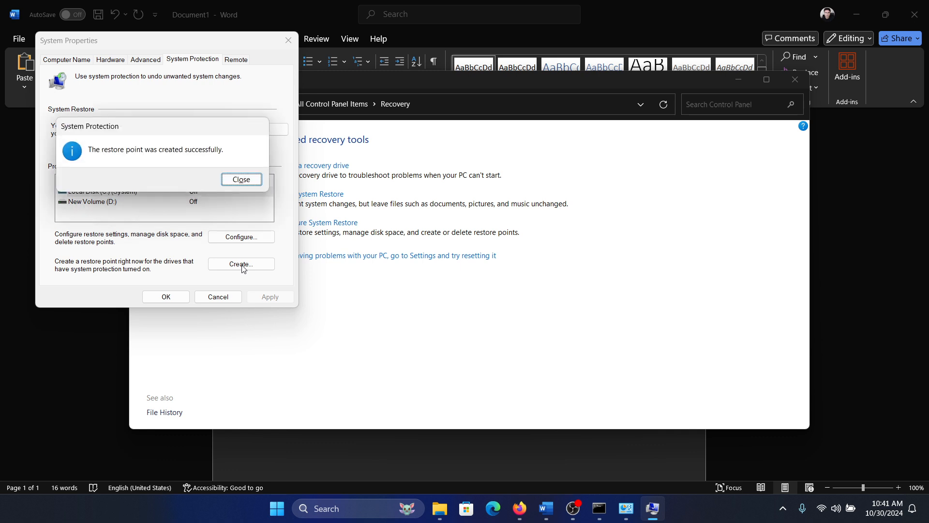
pyautogui.click(241, 179)
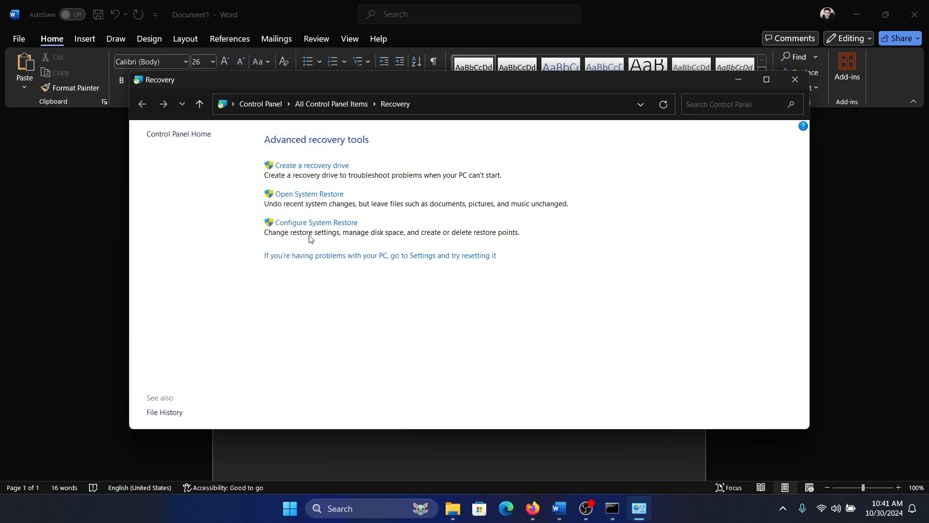
# Walk the System Restore wizard to the new restore point, decline to start it, and close Recovery
pyautogui.click(307, 194)
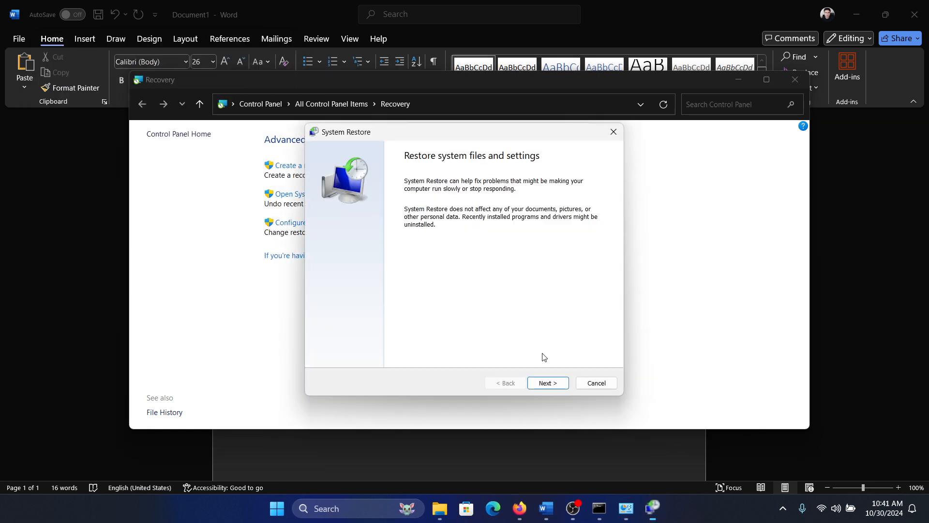
pyautogui.click(546, 382)
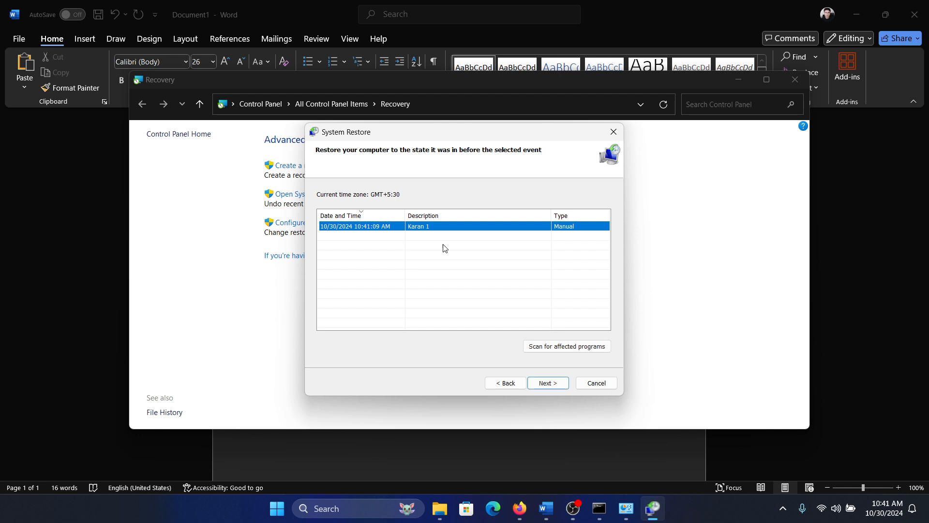
pyautogui.click(545, 382)
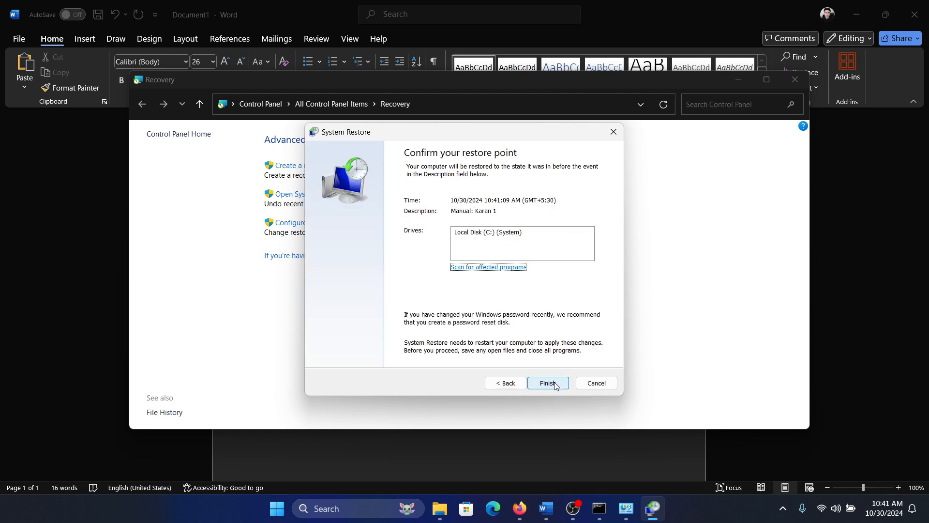
pyautogui.click(547, 383)
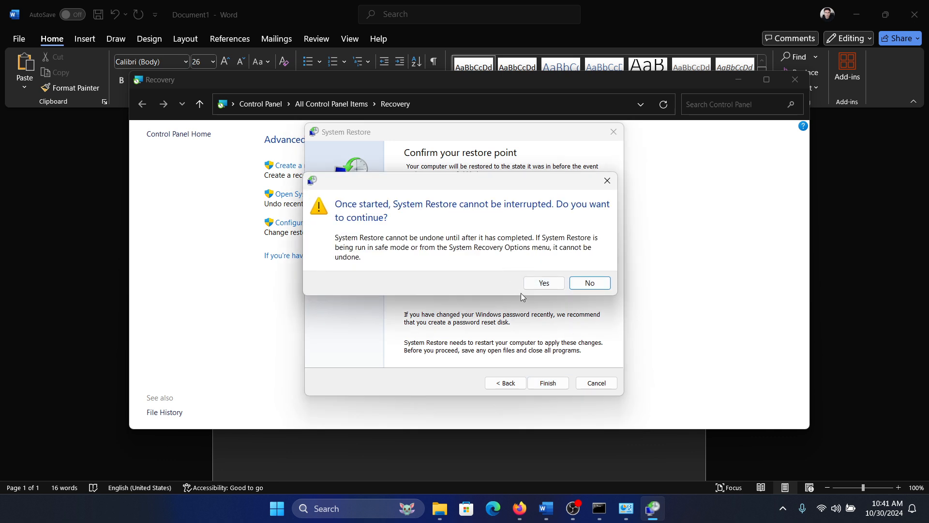
pyautogui.click(589, 283)
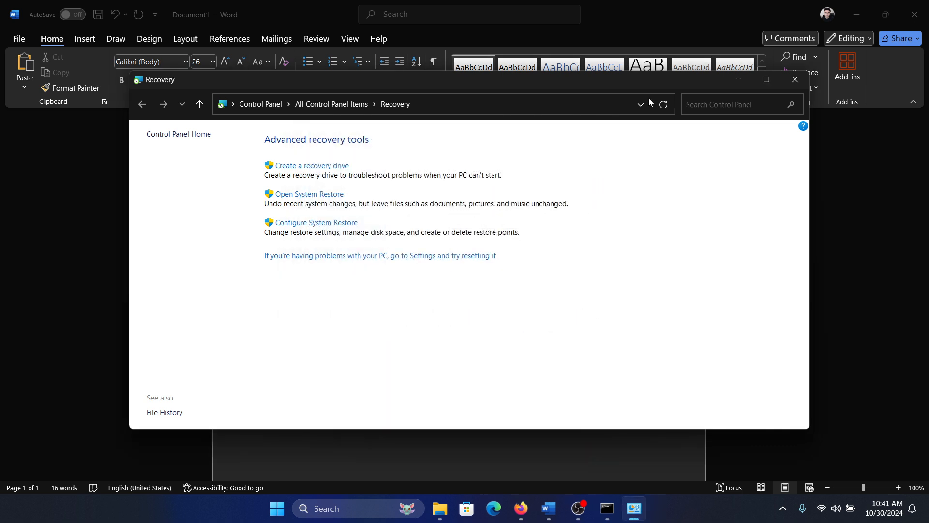
pyautogui.click(794, 80)
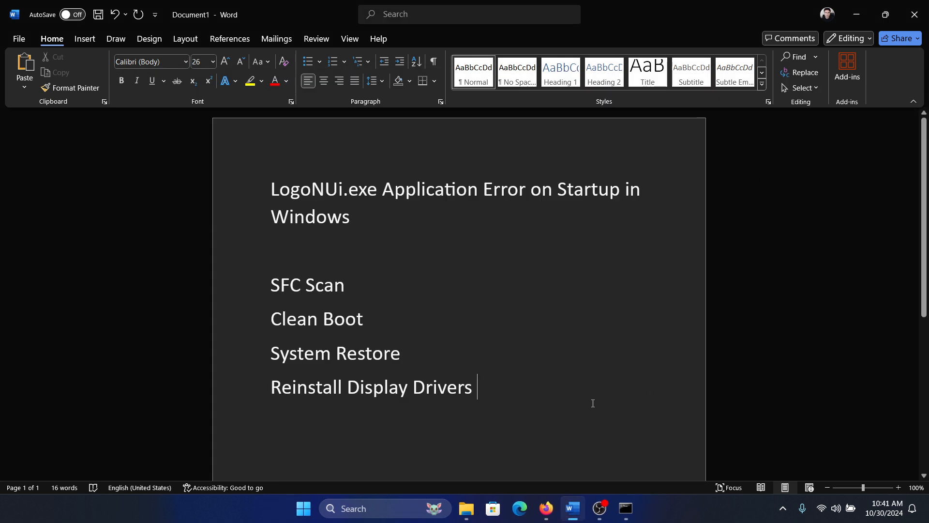
# In Device Manager, scan for hardware changes from the AMD Radeon(TM) Graphics adapter, then close it
pyautogui.doubleClick(372, 387)
pyautogui.write('d')
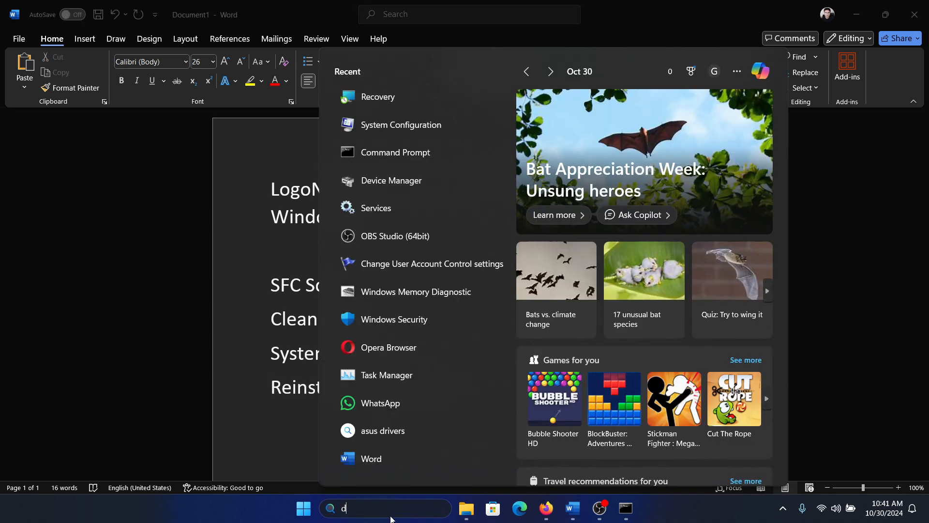
pyautogui.write('evice Manager')
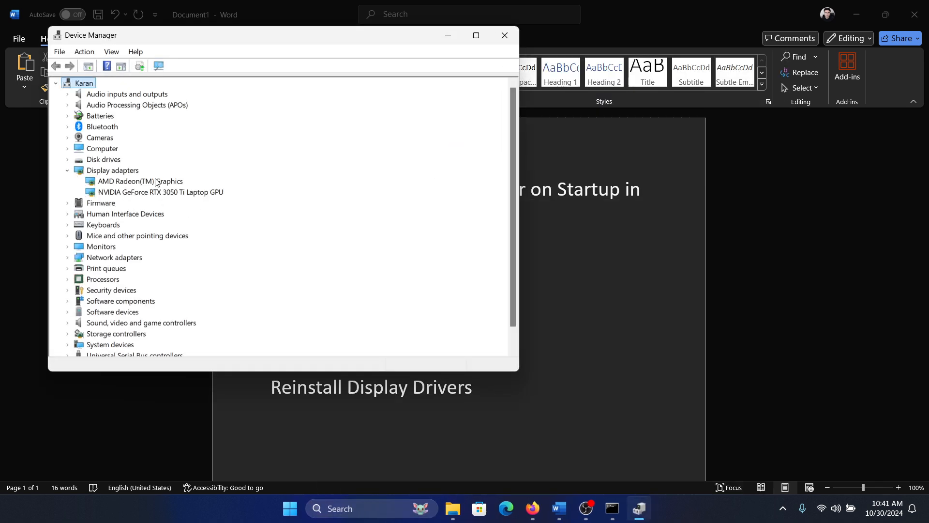
pyautogui.rightClick(140, 181)
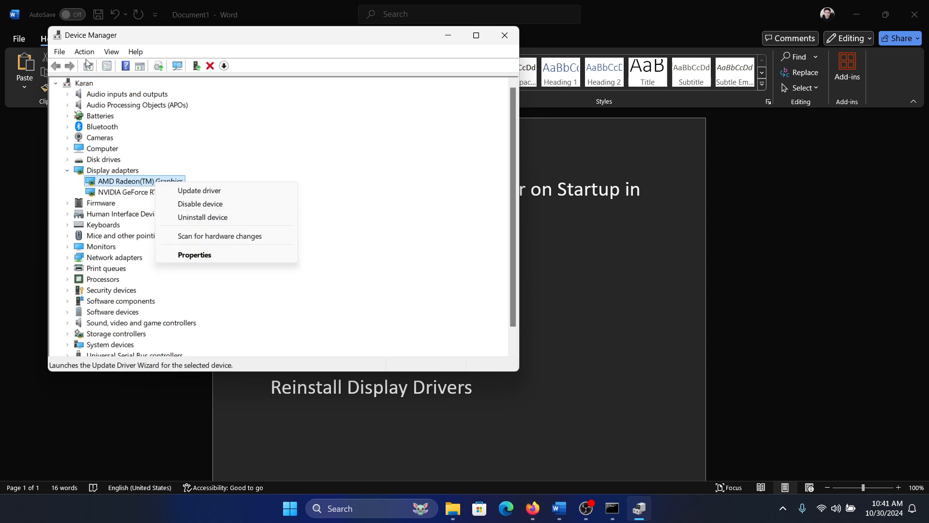
pyautogui.click(137, 165)
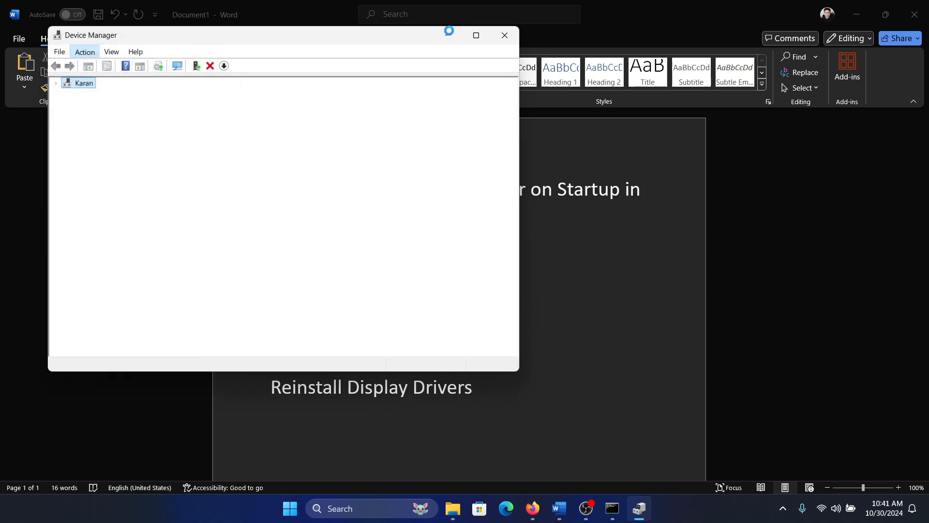
pyautogui.click(504, 35)
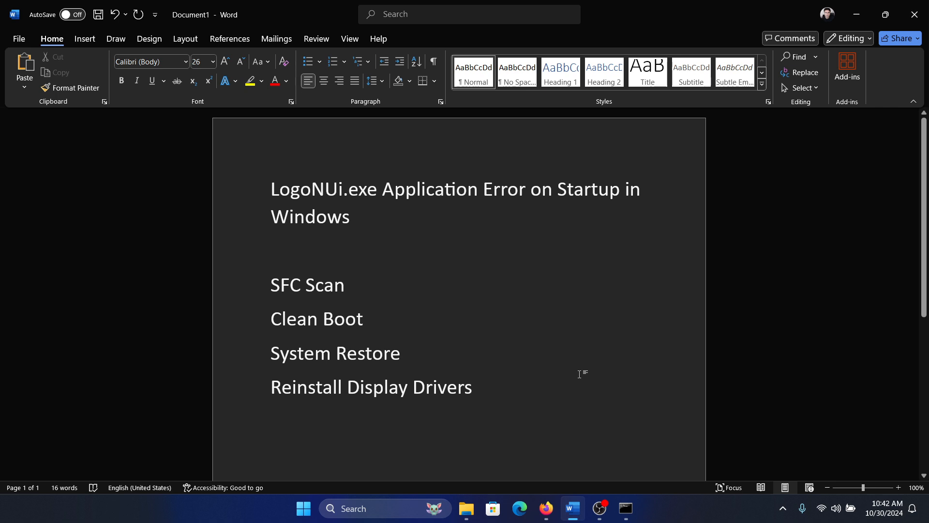
pyautogui.moveTo(580, 372)
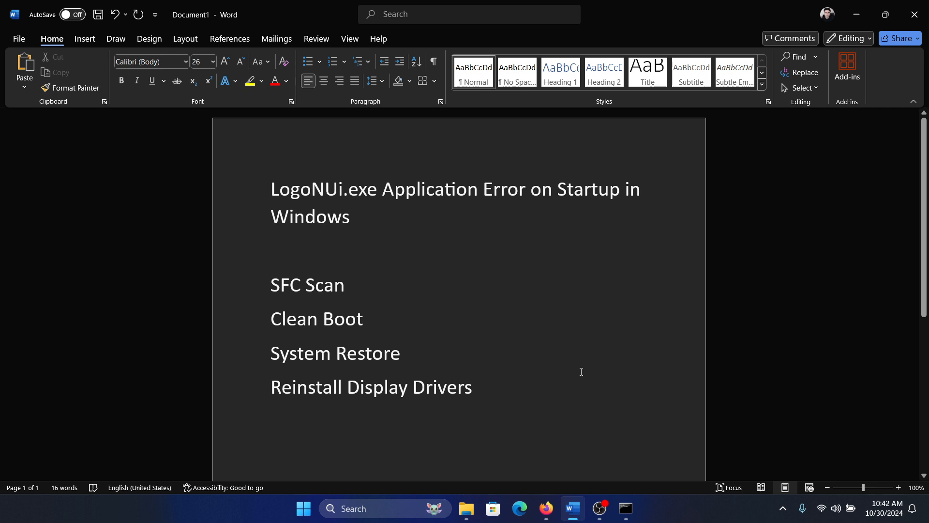
pyautogui.click(475, 386)
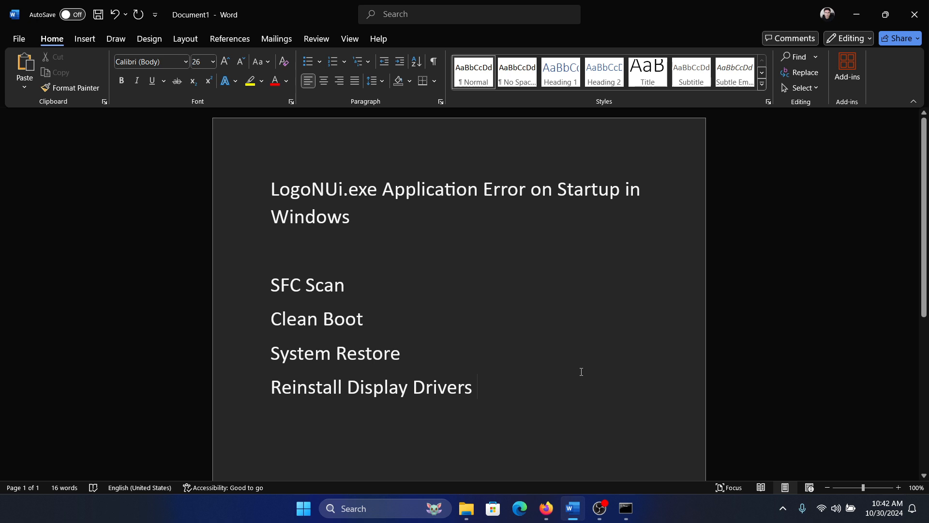